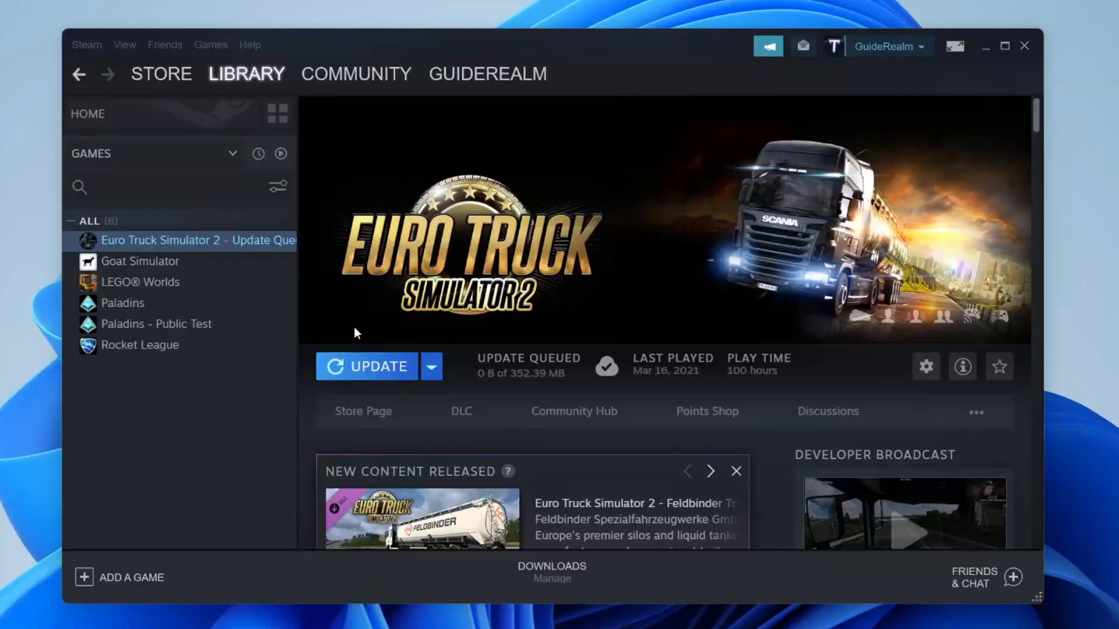
pyautogui.moveTo(247, 57)
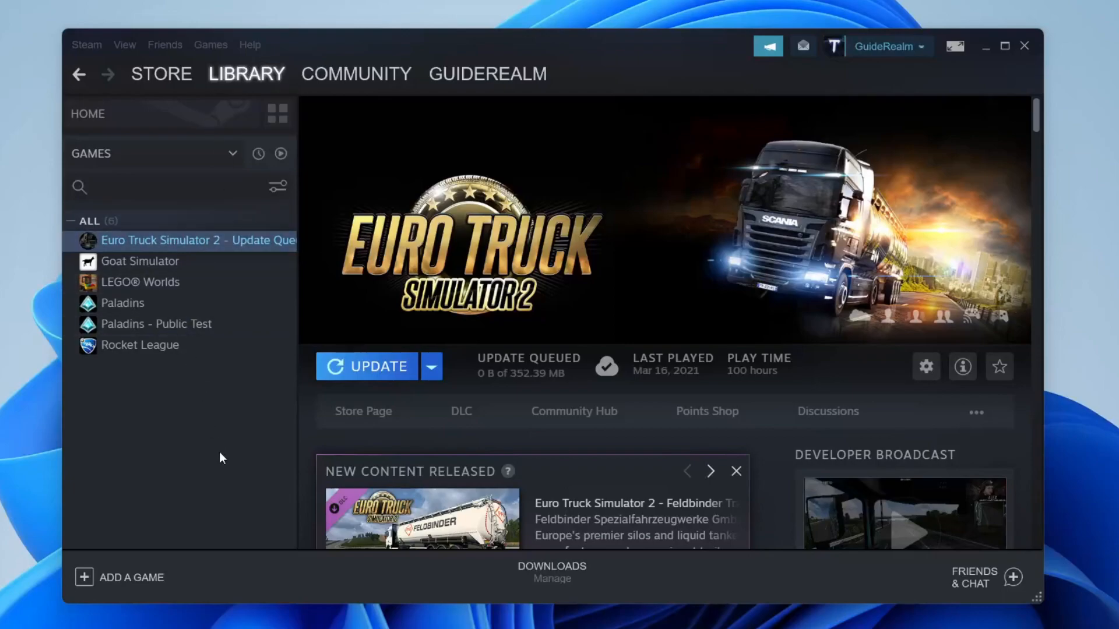
pyautogui.moveTo(175, 208)
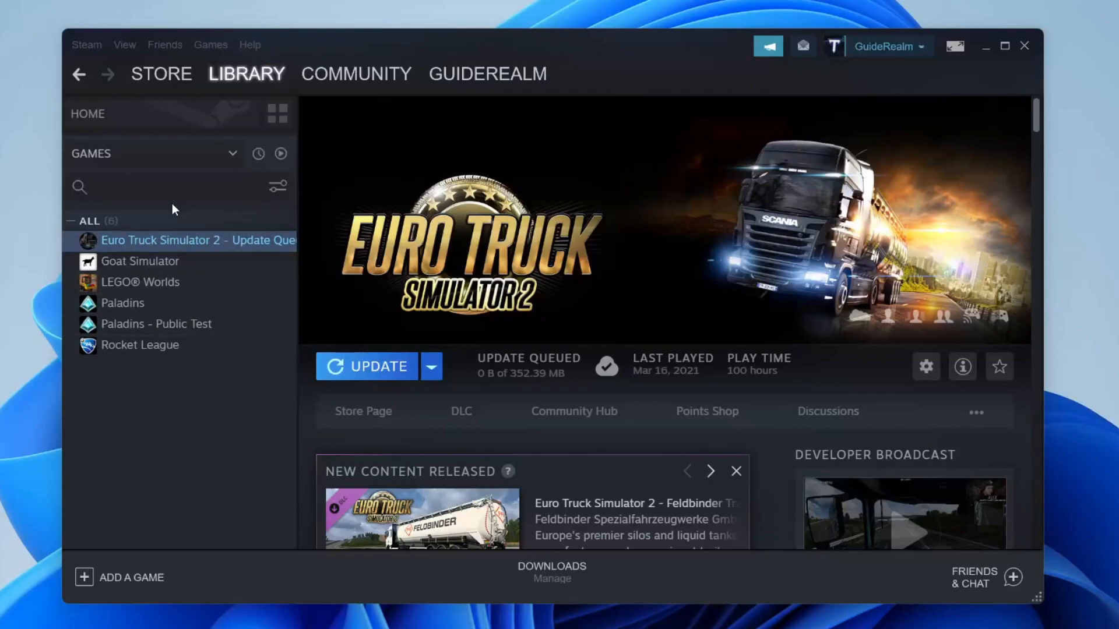
pyautogui.moveTo(188, 430)
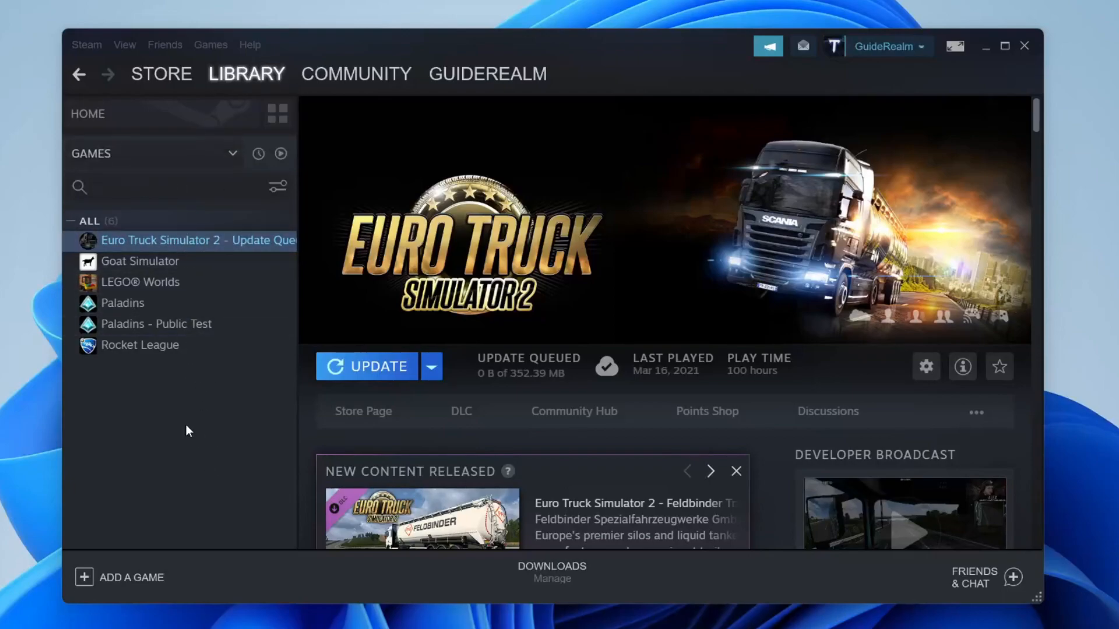
# Verify the integrity of Euro Truck Simulator 2's game files from its Local Files properties
pyautogui.rightClick(160, 240)
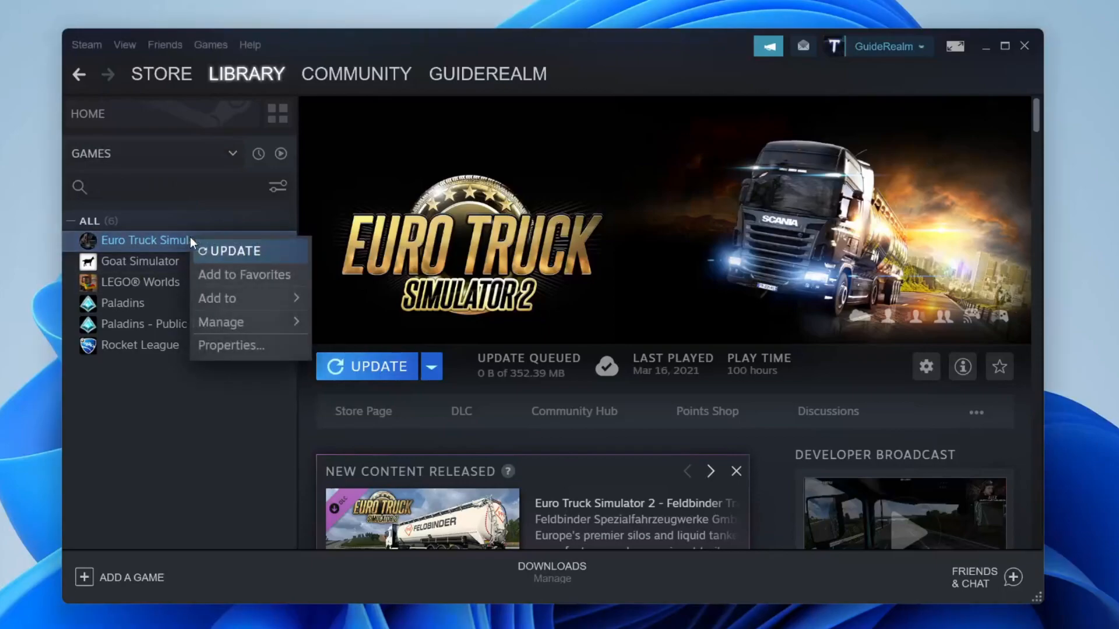
pyautogui.moveTo(221, 322)
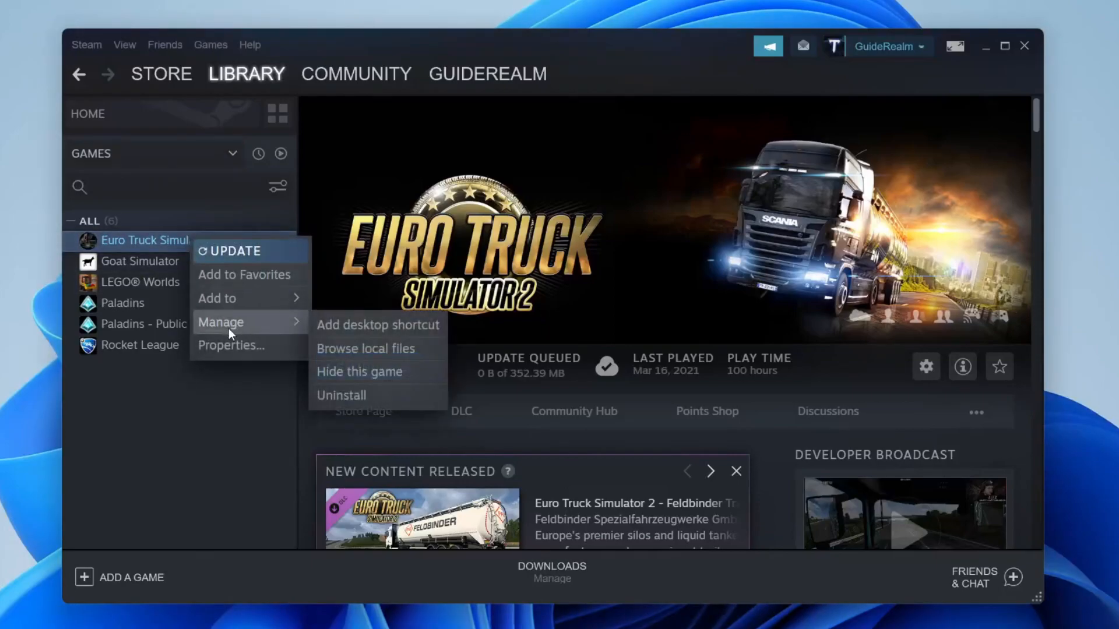
pyautogui.click(229, 345)
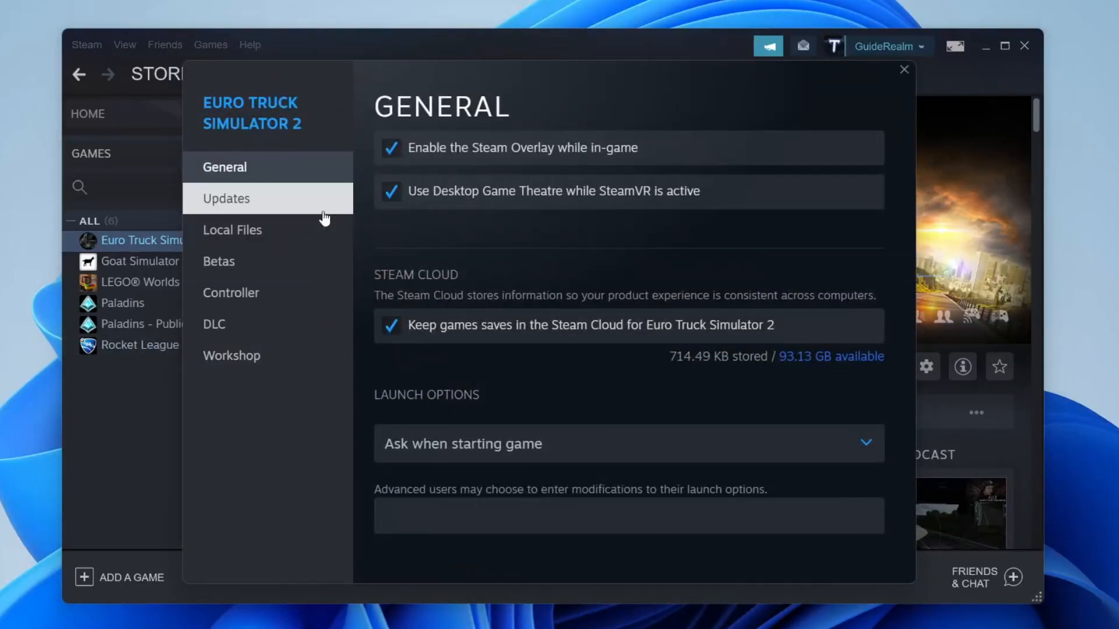
pyautogui.click(231, 229)
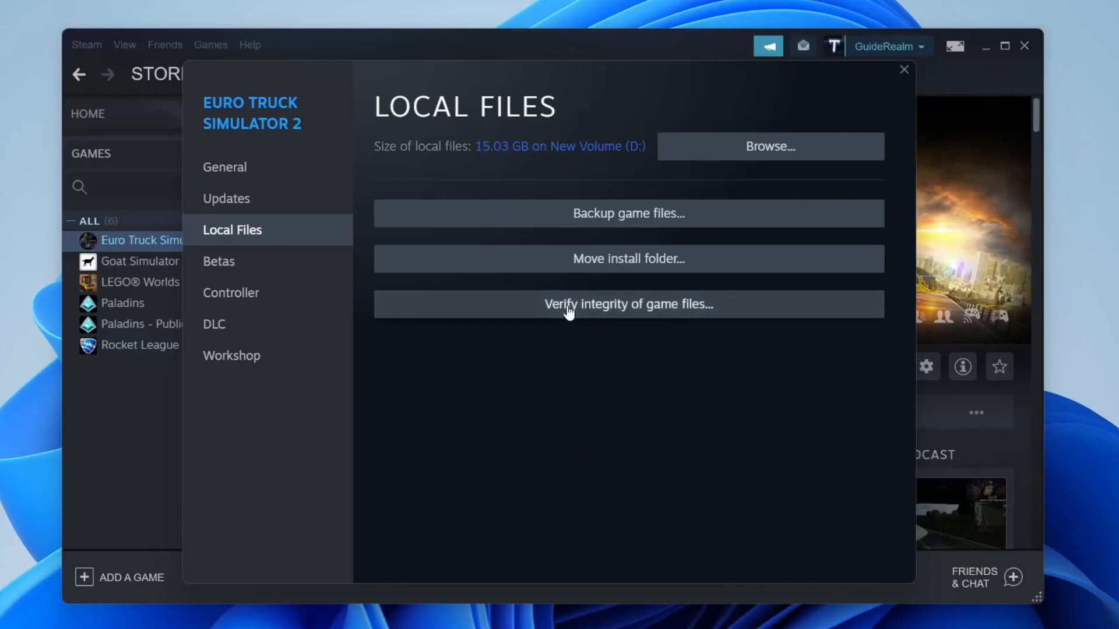
pyautogui.click(628, 304)
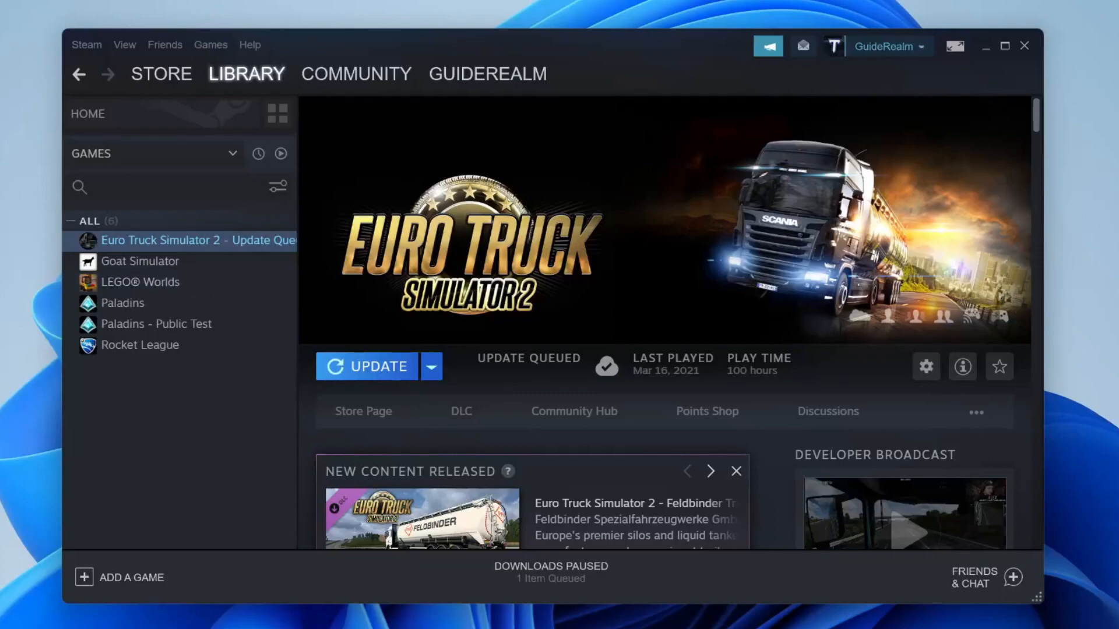
# Clear Steam's download cache from the Downloads settings and confirm
pyautogui.click(85, 44)
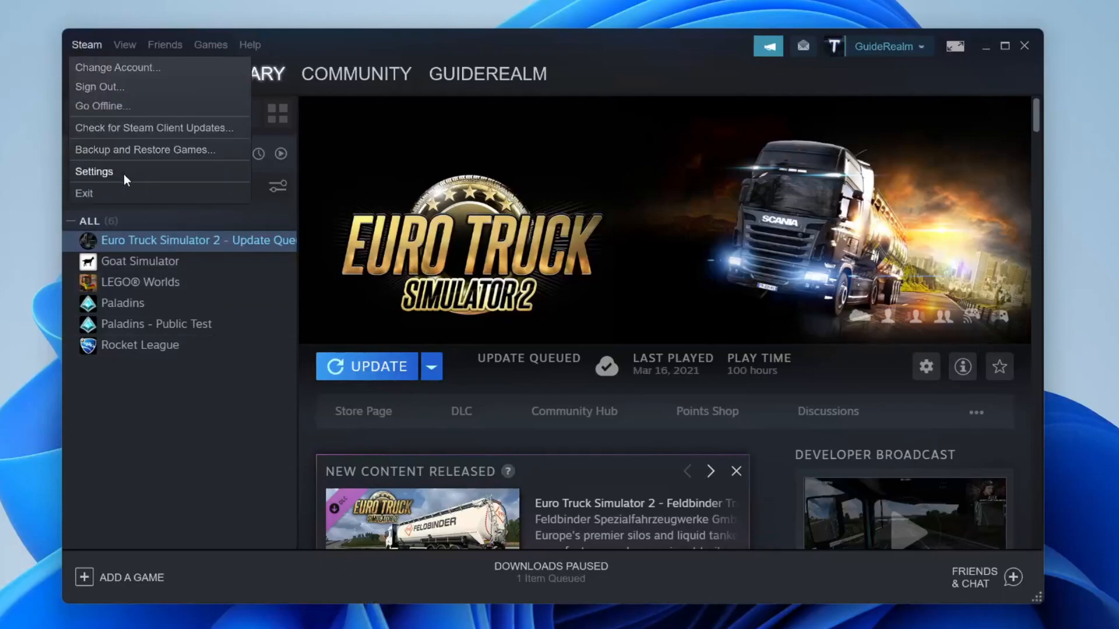
pyautogui.click(93, 171)
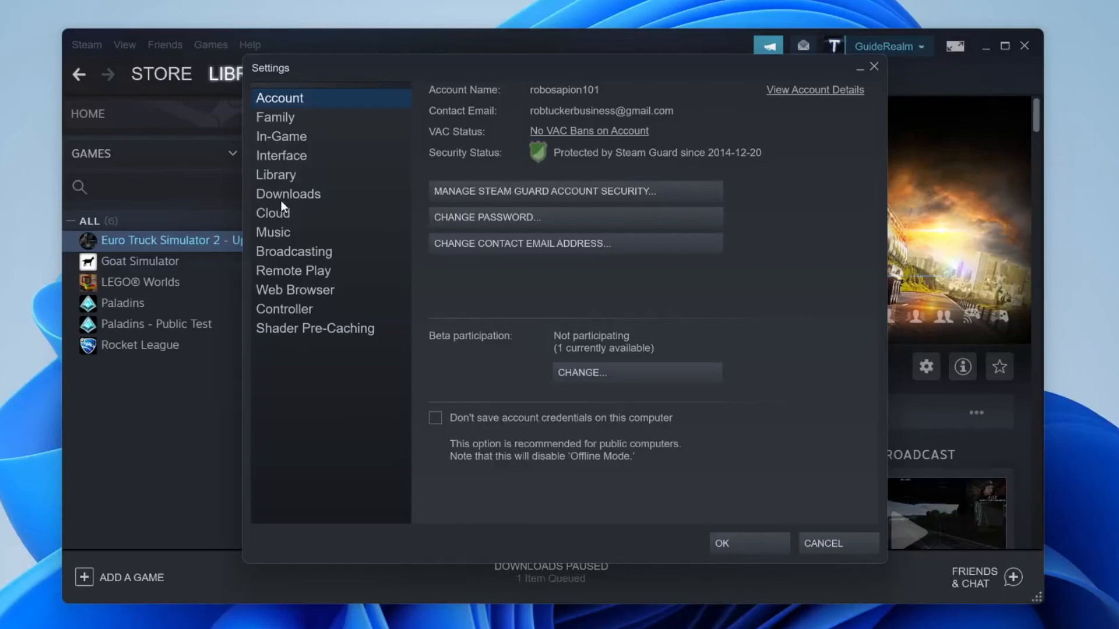
pyautogui.click(288, 194)
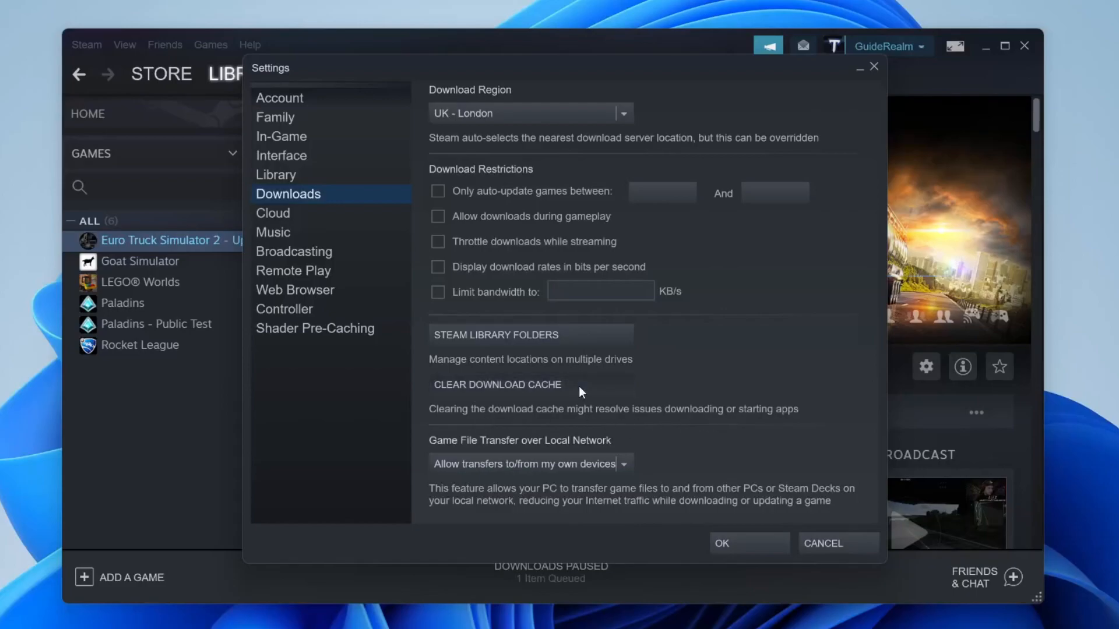
pyautogui.click(497, 384)
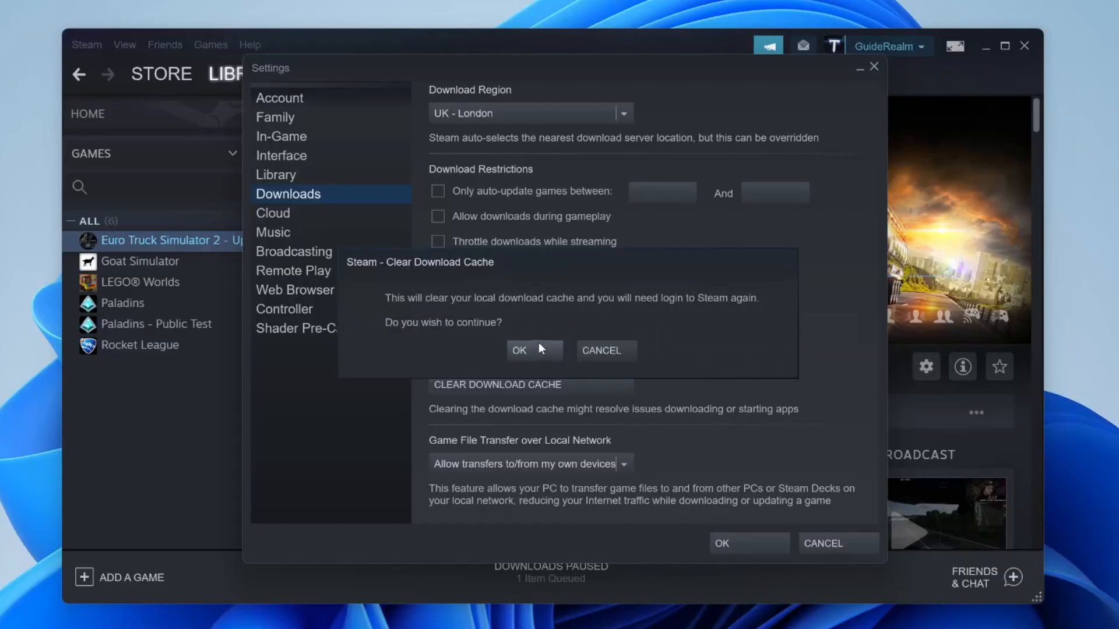
pyautogui.click(518, 349)
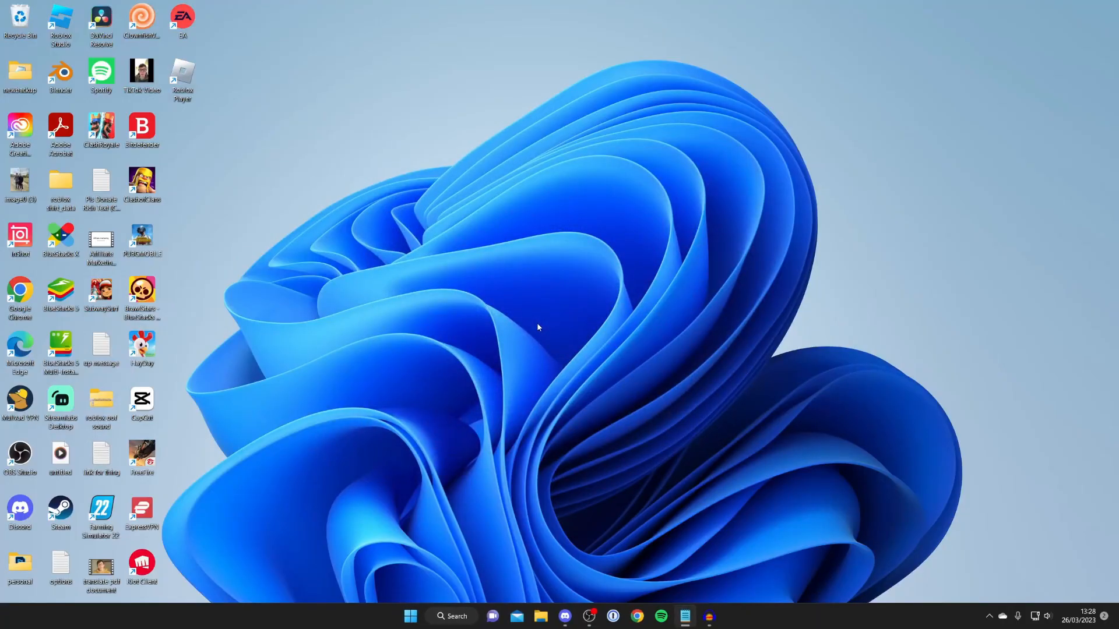
pyautogui.moveTo(526, 329)
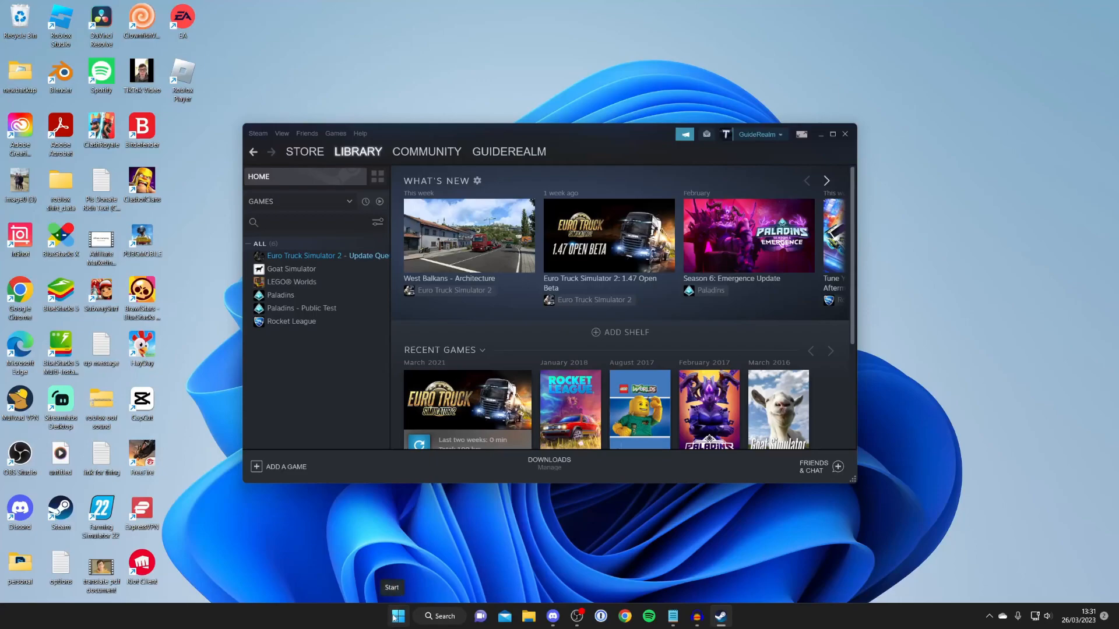
pyautogui.click(396, 615)
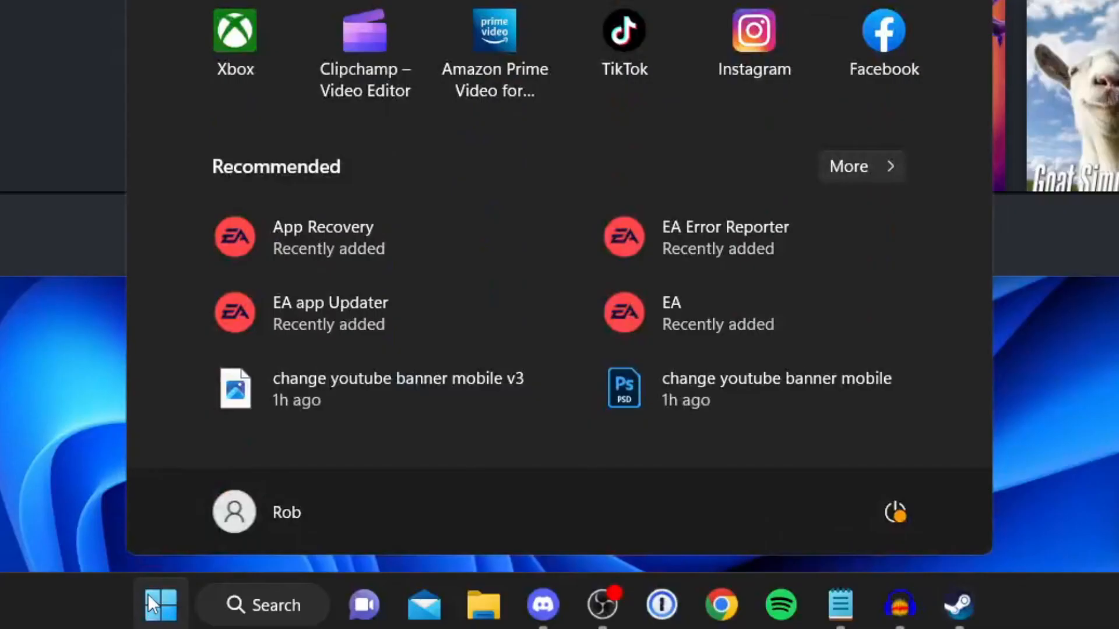
pyautogui.click(894, 512)
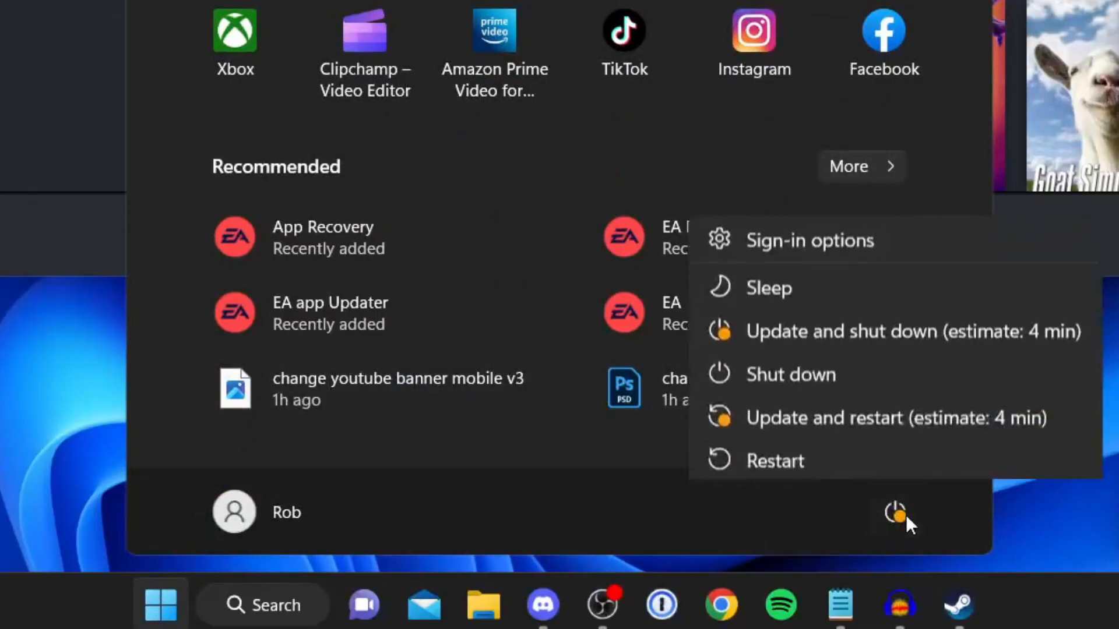
pyautogui.moveTo(924, 411)
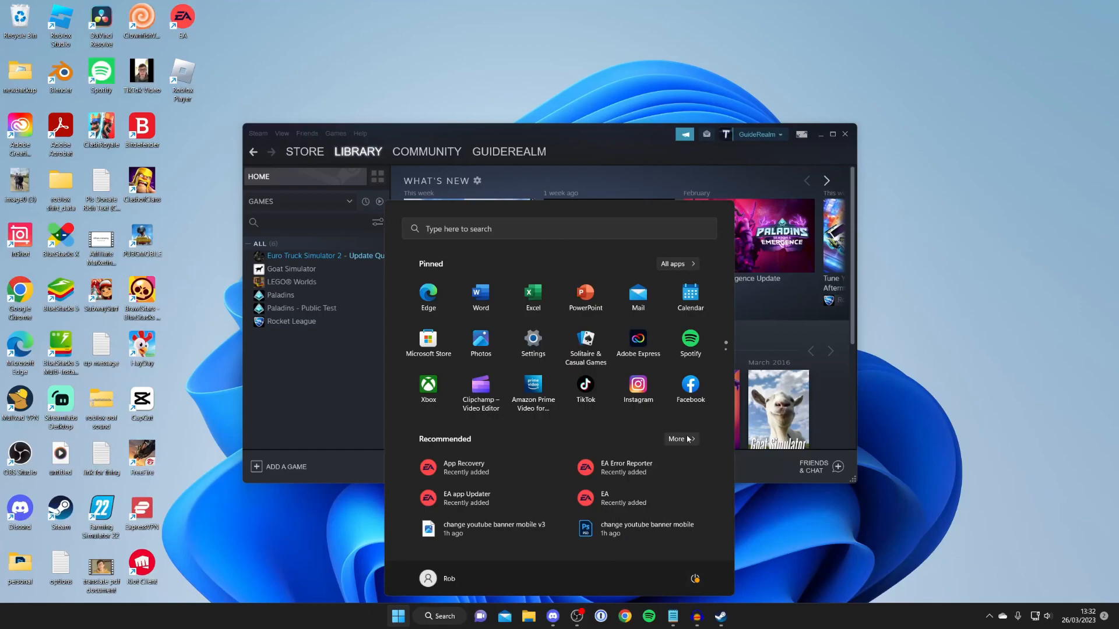
pyautogui.moveTo(457, 133)
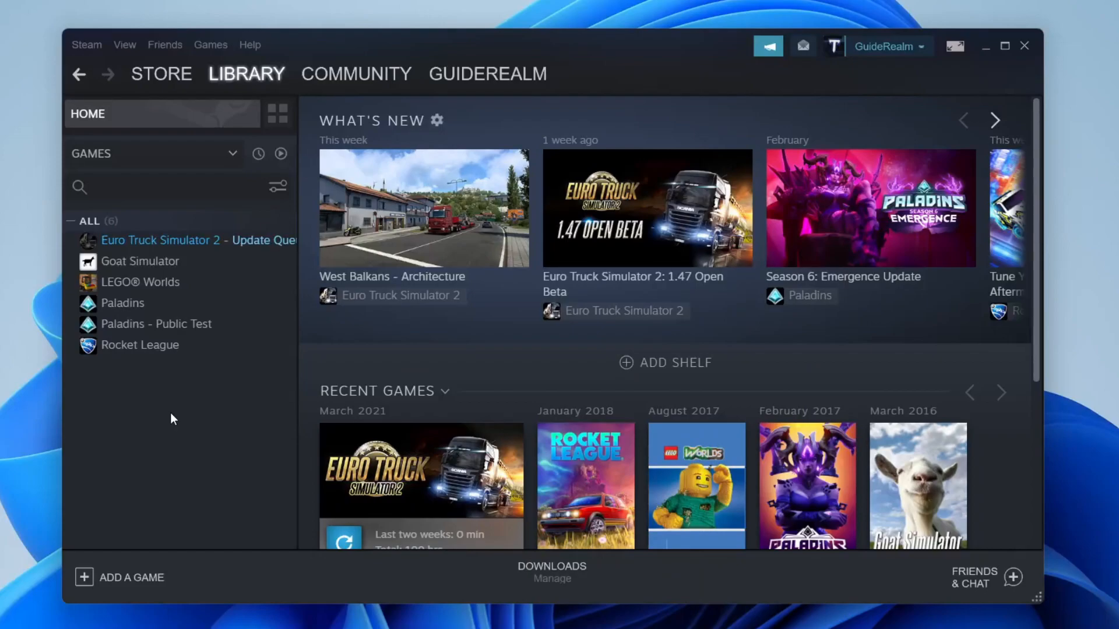
pyautogui.moveTo(164, 434)
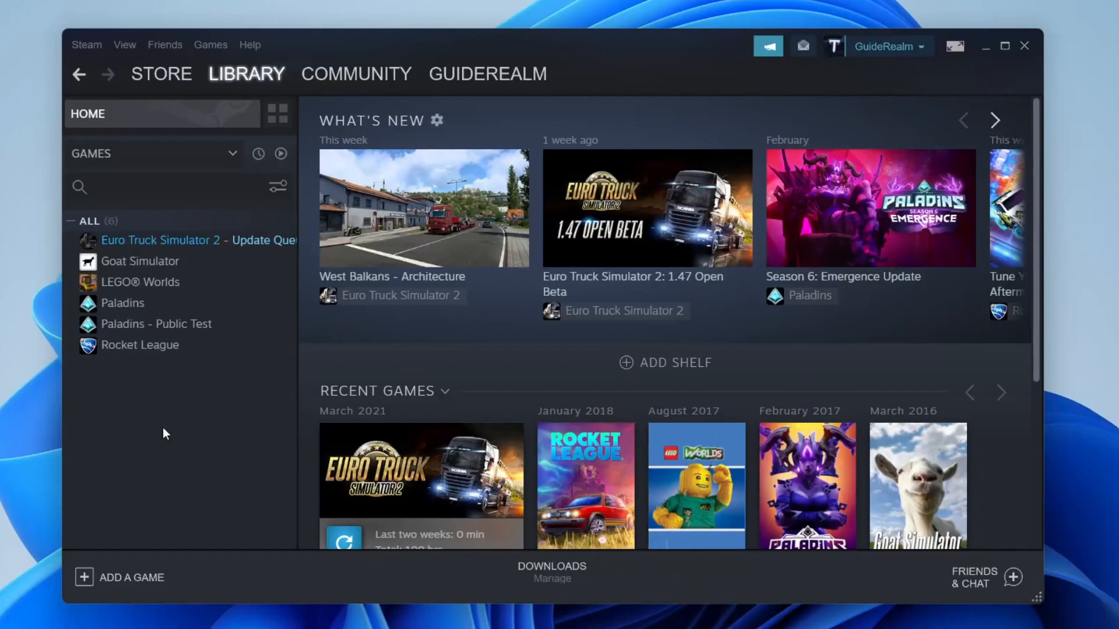
pyautogui.moveTo(151, 437)
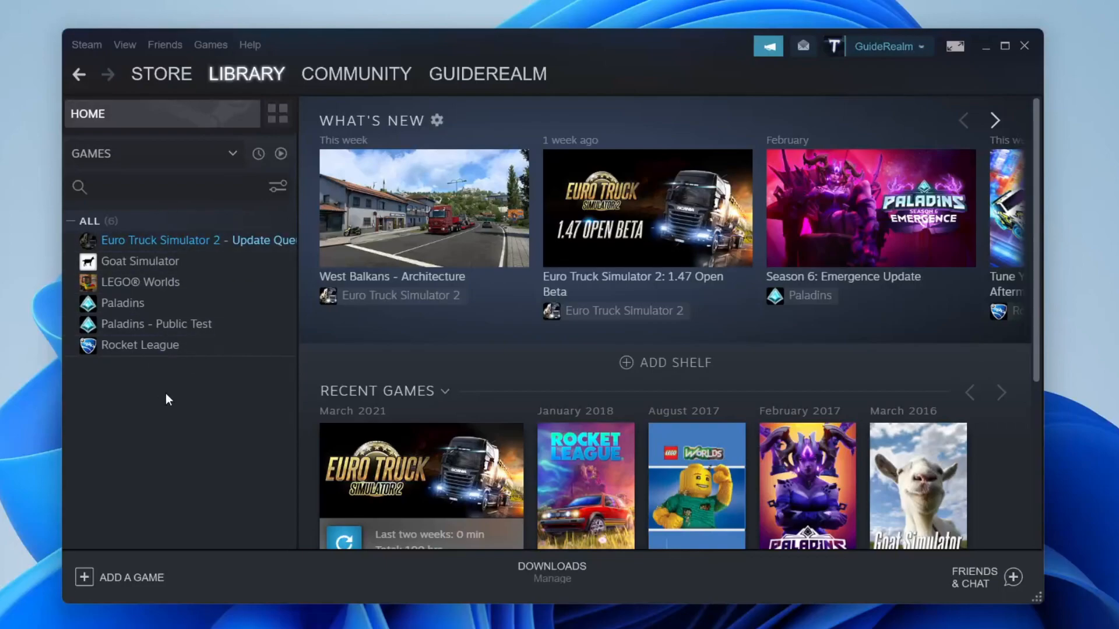
pyautogui.rightClick(161, 240)
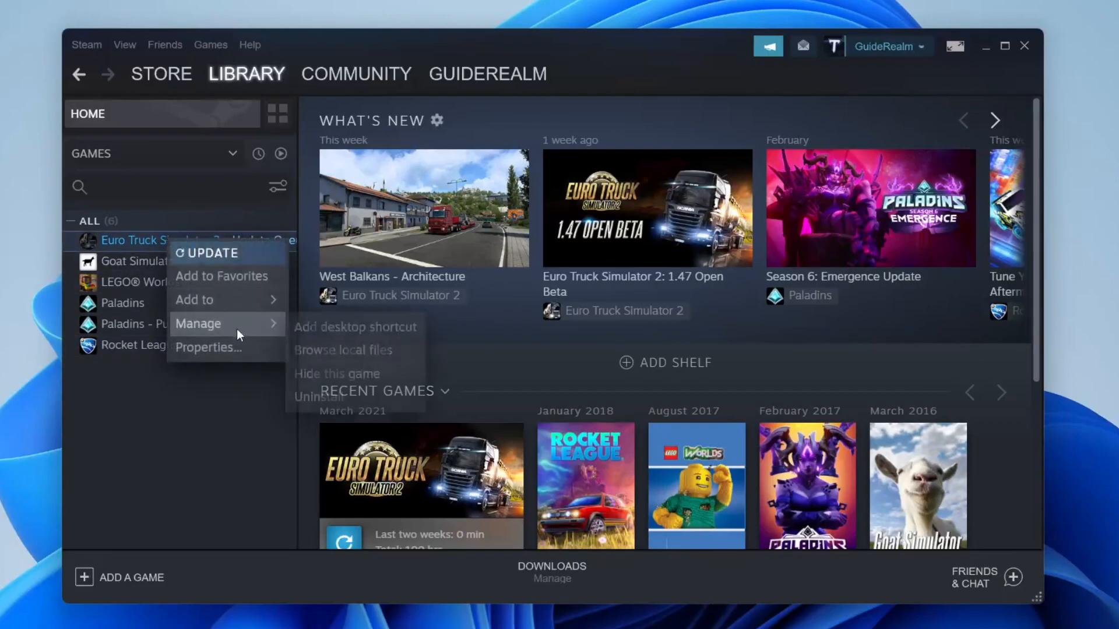
pyautogui.click(312, 397)
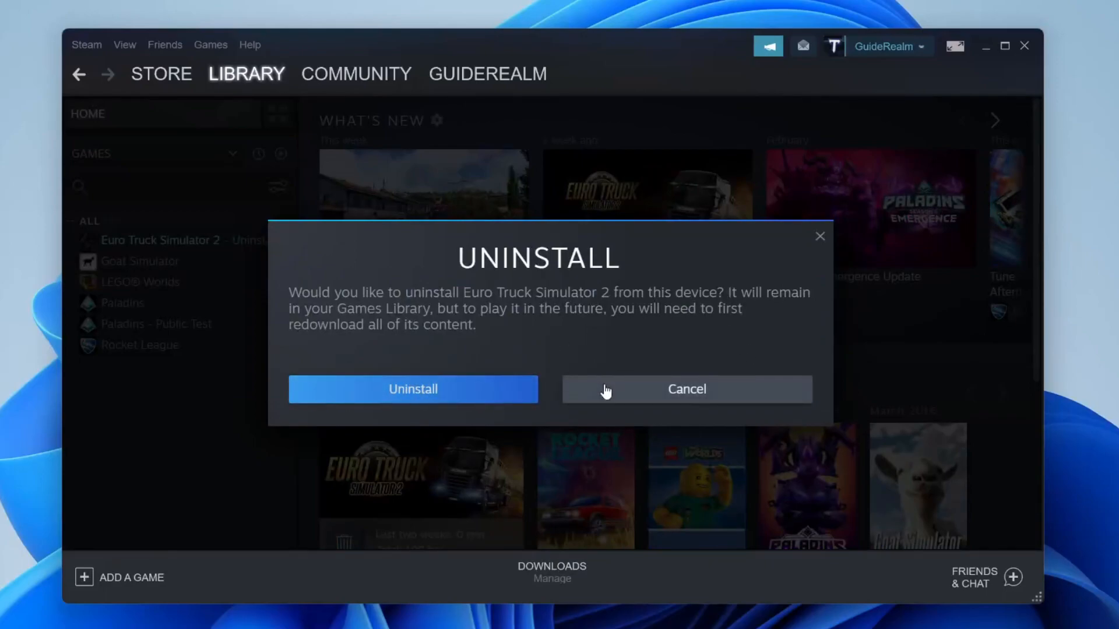
pyautogui.click(686, 389)
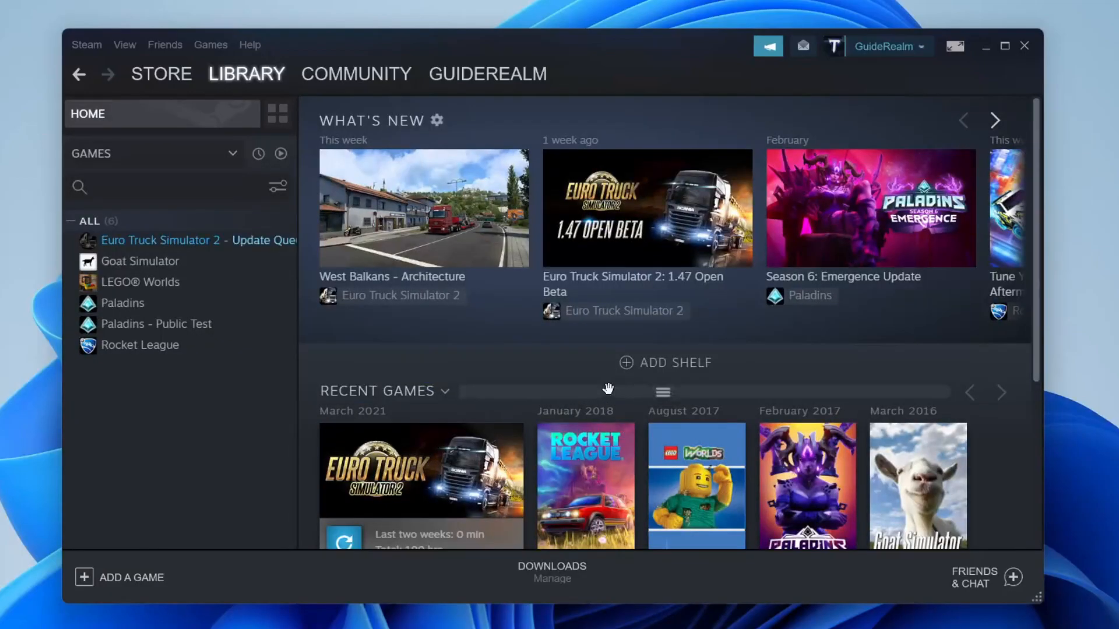
# Browse library games (Goat Simulator and others), ending on Euro Truck Simulator 2's page with its queued update
pyautogui.click(140, 345)
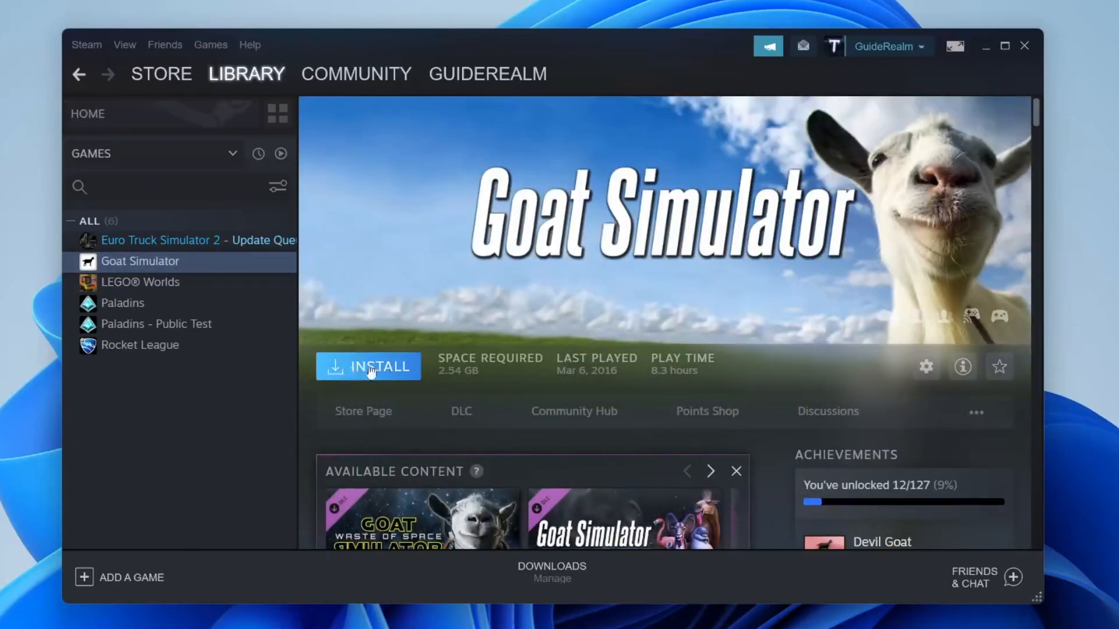
pyautogui.click(161, 241)
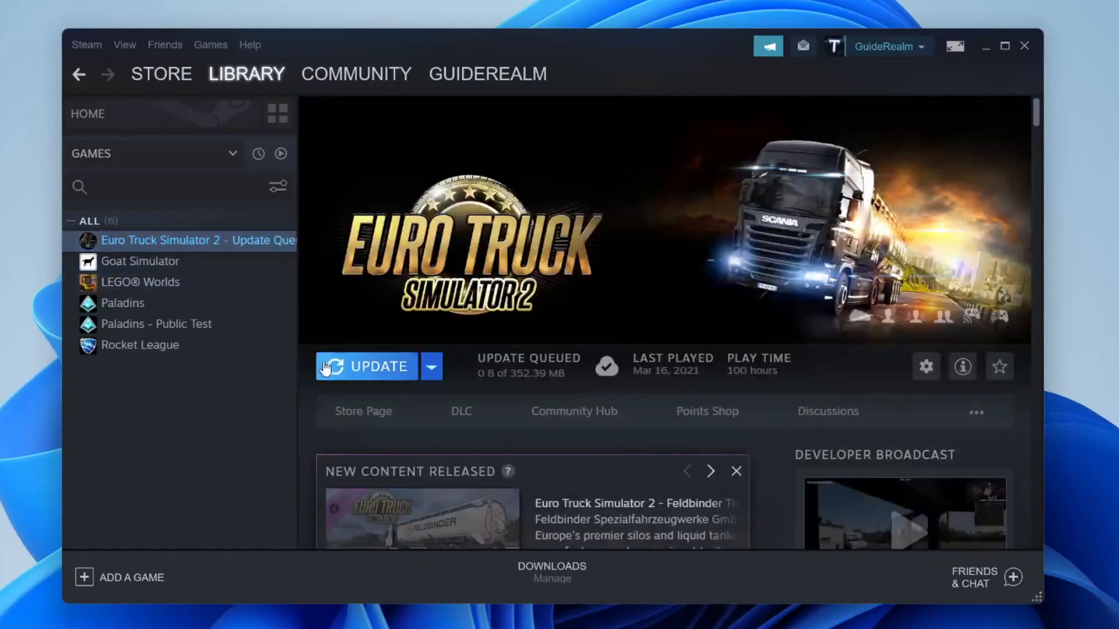
pyautogui.click(140, 261)
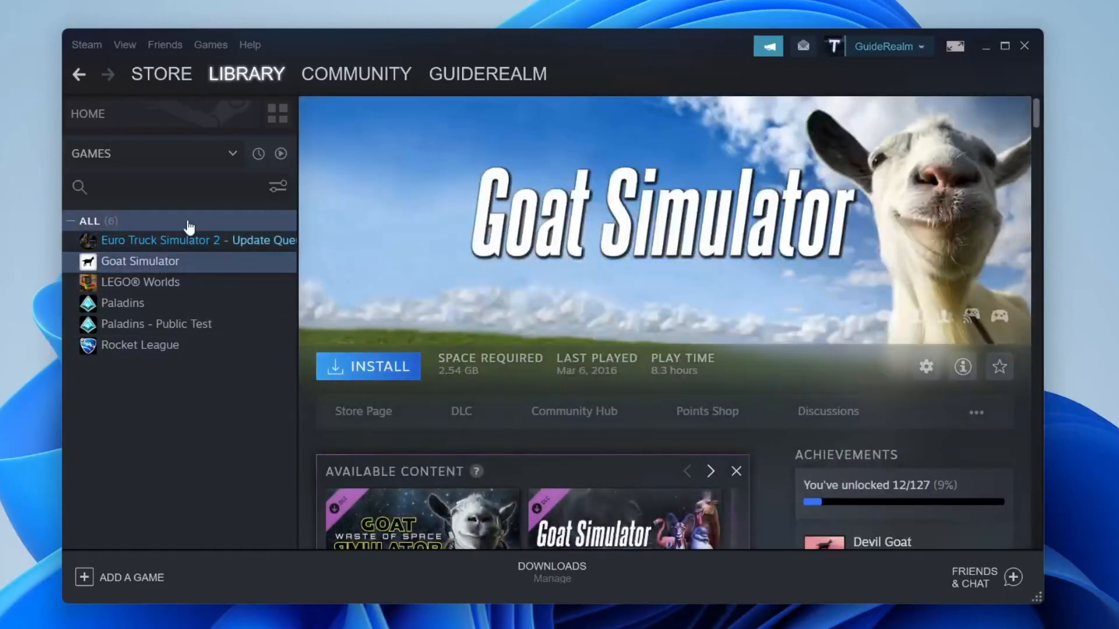
pyautogui.click(161, 240)
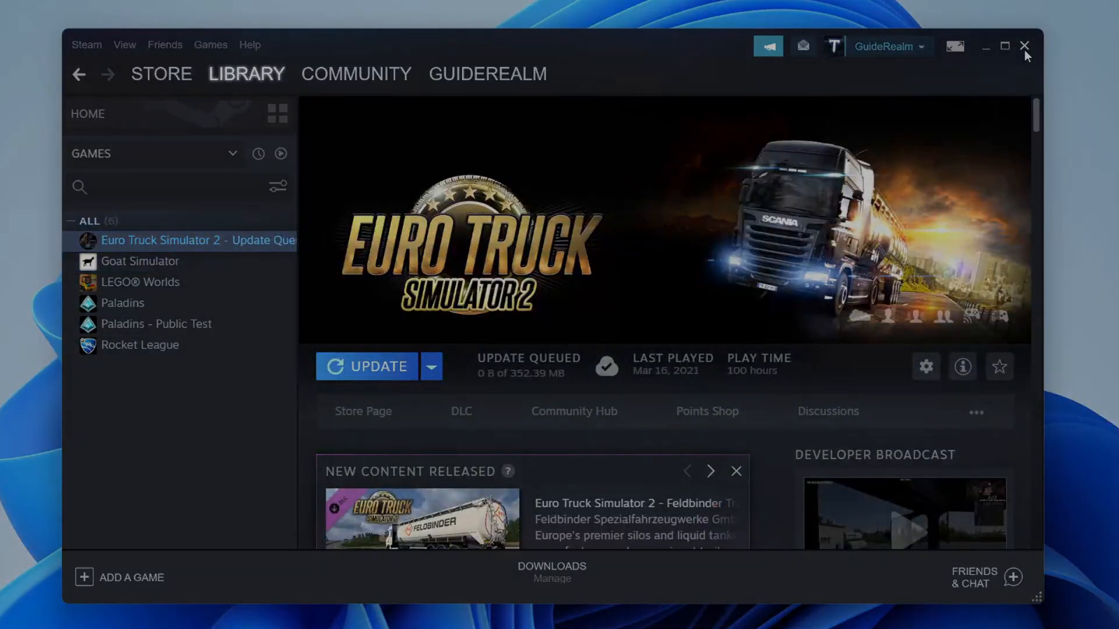